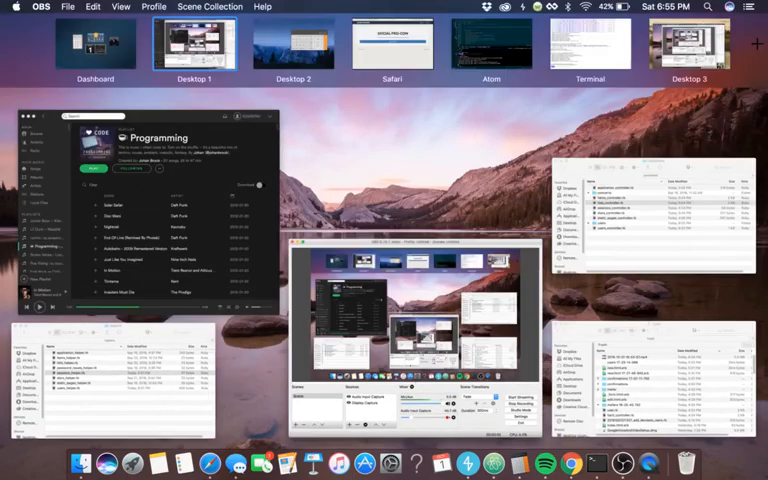
- Switch to the desktop showing the Social Pro-Con landing page in Safari
{"action": "left_click", "coordinate": [396, 46]}
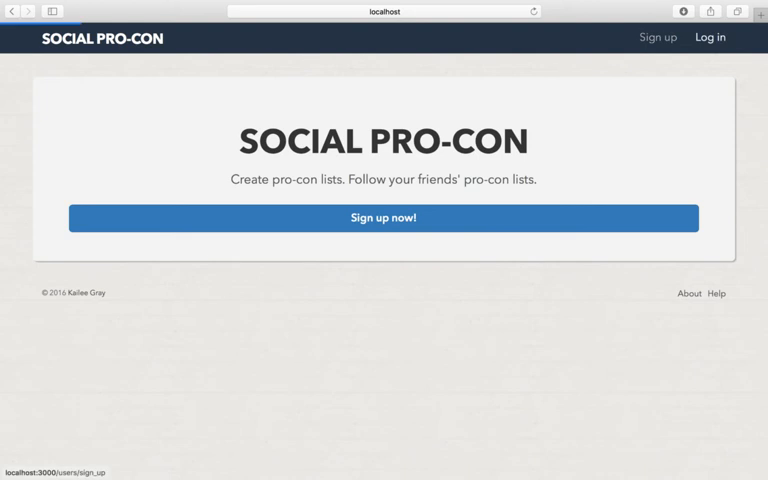
- Sign up with a Facebook account and view the new user's empty list feed
{"action": "left_click", "coordinate": [382, 216]}
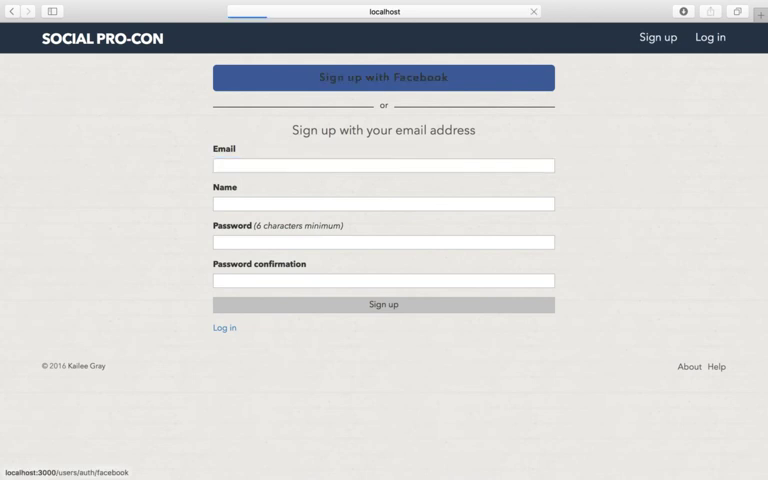
{"action": "left_click", "coordinate": [382, 76]}
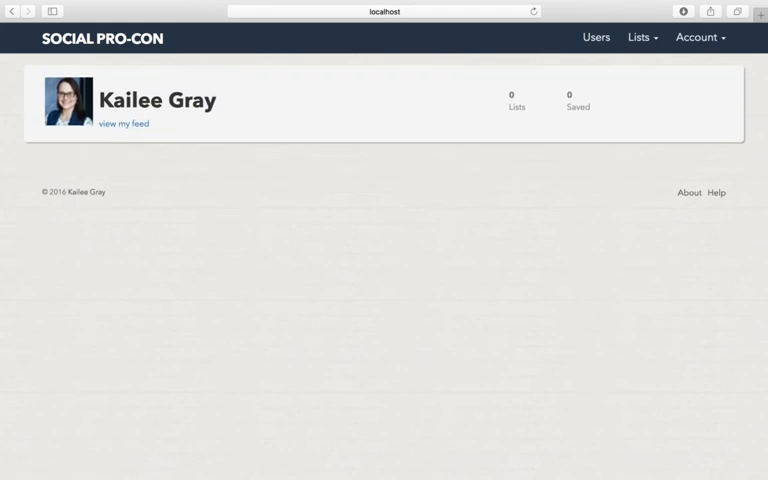
{"action": "left_click", "coordinate": [120, 126]}
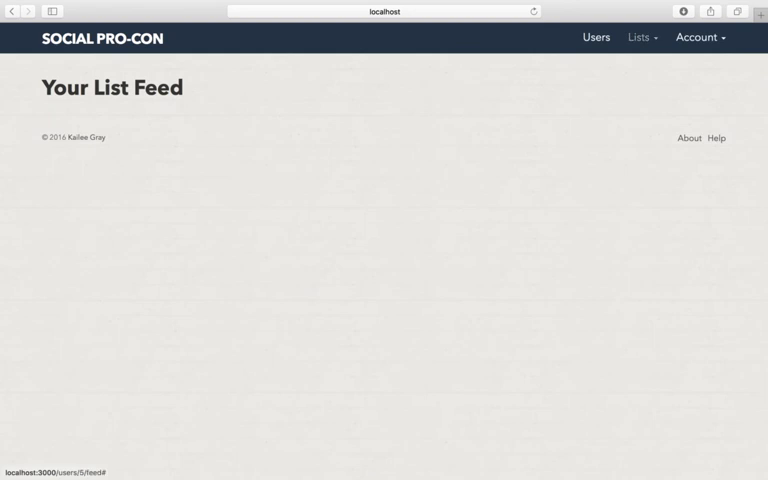
- Start a new list titled 'Buying a new home' with pro 'privacy' weighted 10
{"action": "left_click", "coordinate": [636, 40]}
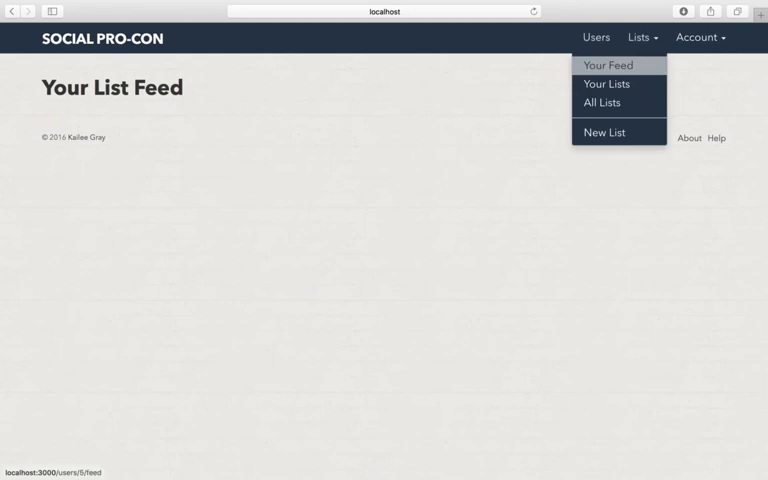
{"action": "left_click", "coordinate": [604, 132]}
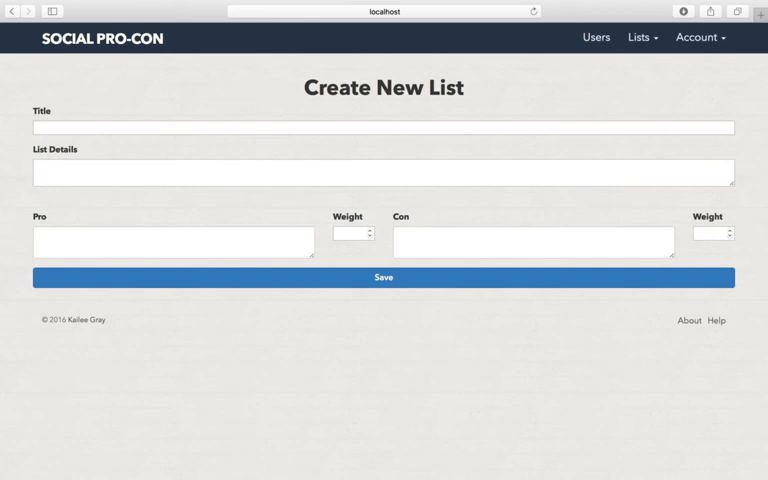
{"action": "left_click", "coordinate": [384, 128]}
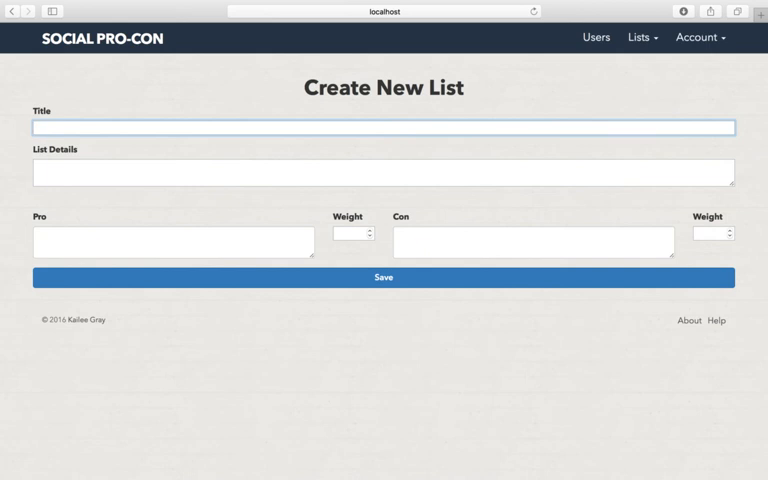
{"action": "type", "text": "Buying a new home"}
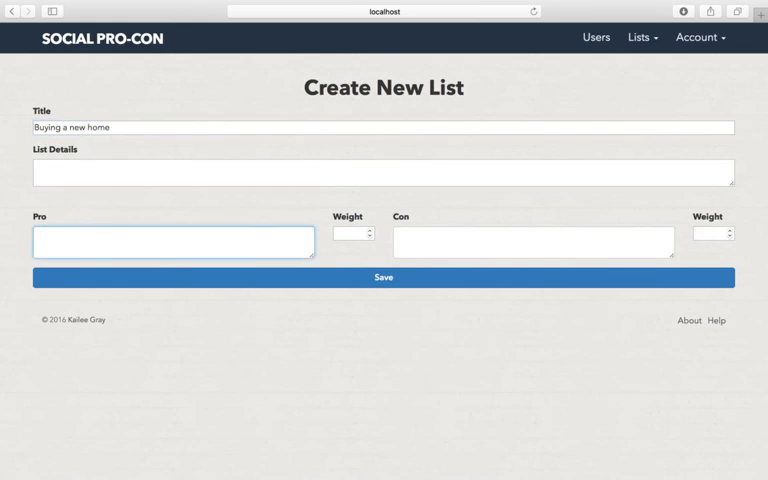
{"action": "type", "text": "priva"}
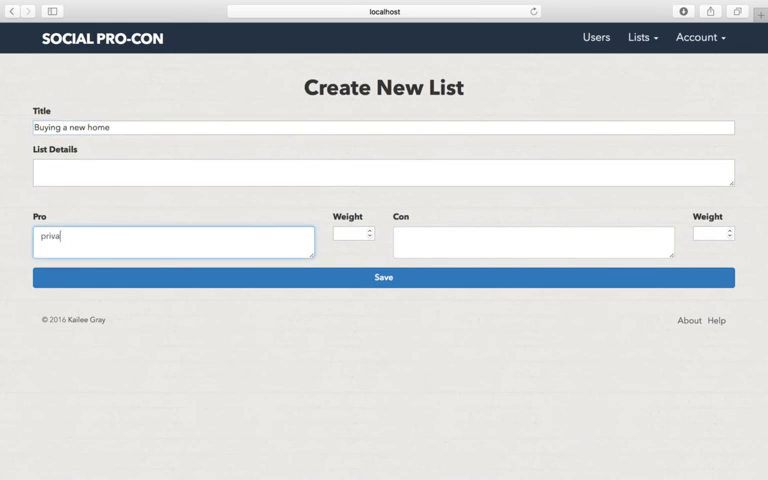
- Add con 'mortgage' weighted 4 and save the list
{"action": "left_click", "coordinate": [532, 242]}
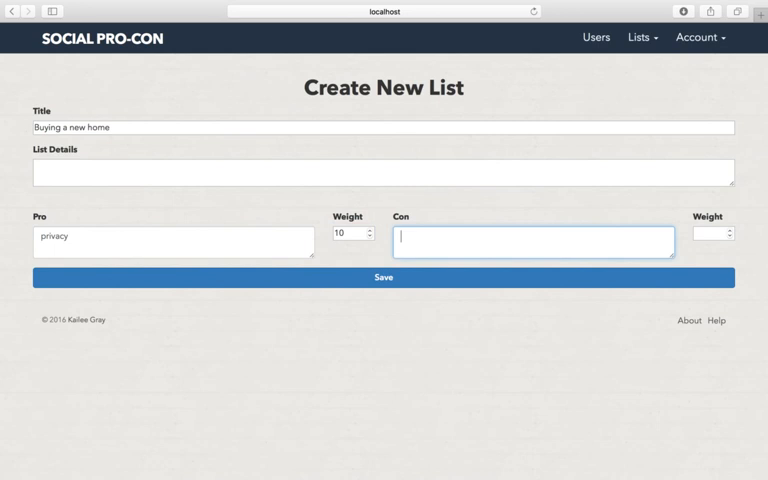
{"action": "type", "text": "mor"}
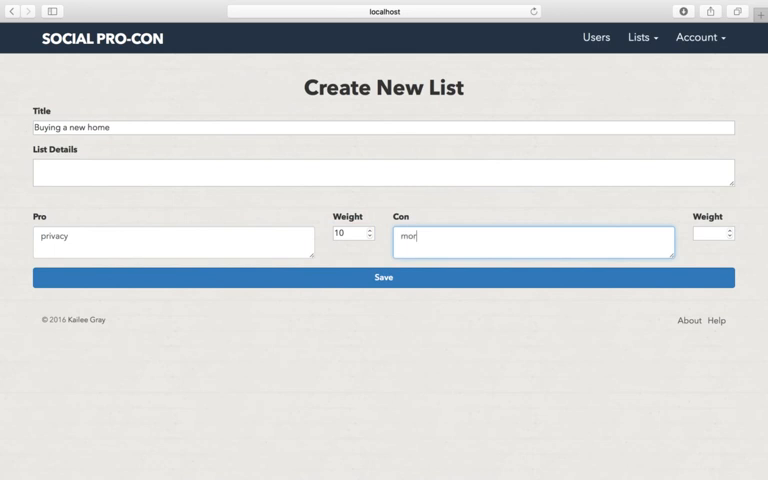
{"action": "type", "text": "tgage"}
{"action": "left_click", "coordinate": [714, 232]}
{"action": "type", "text": "4"}
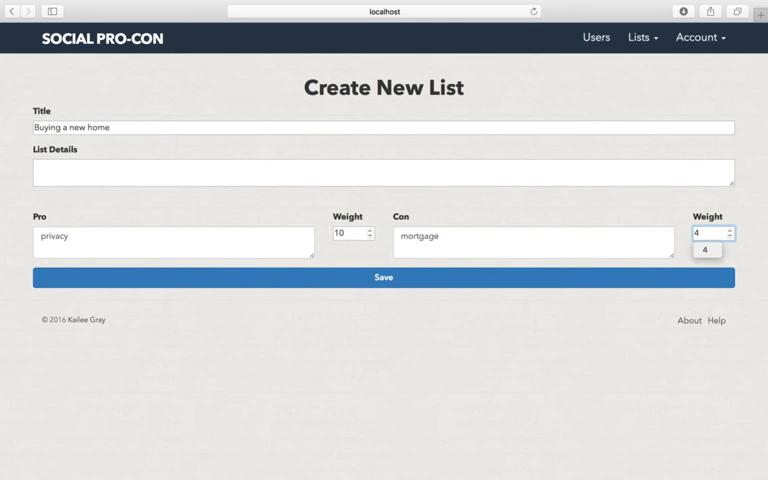
{"action": "left_click", "coordinate": [384, 276]}
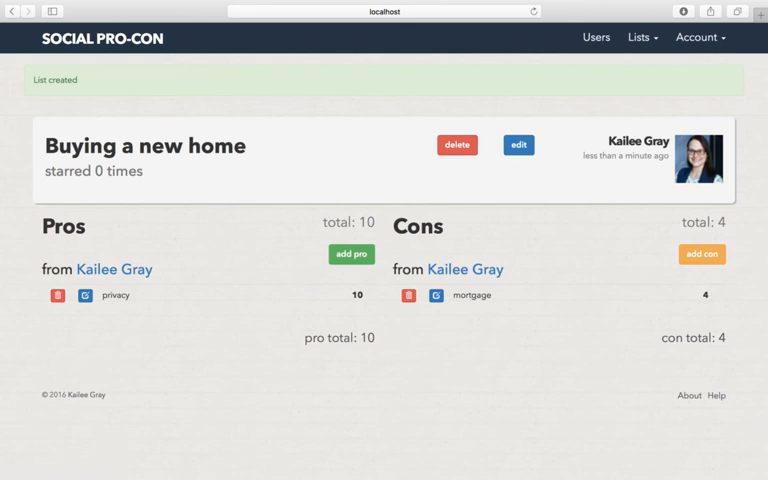
- Add a second pro 'space' weighted 10 to the list
{"action": "left_click", "coordinate": [350, 252]}
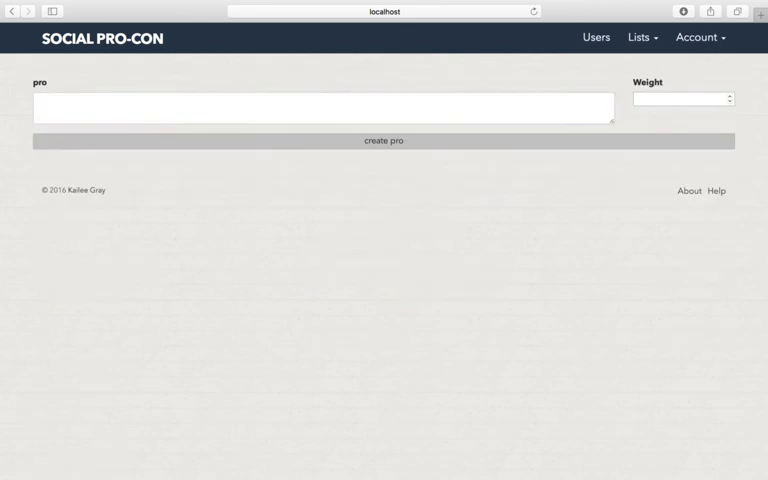
{"action": "left_click", "coordinate": [320, 108]}
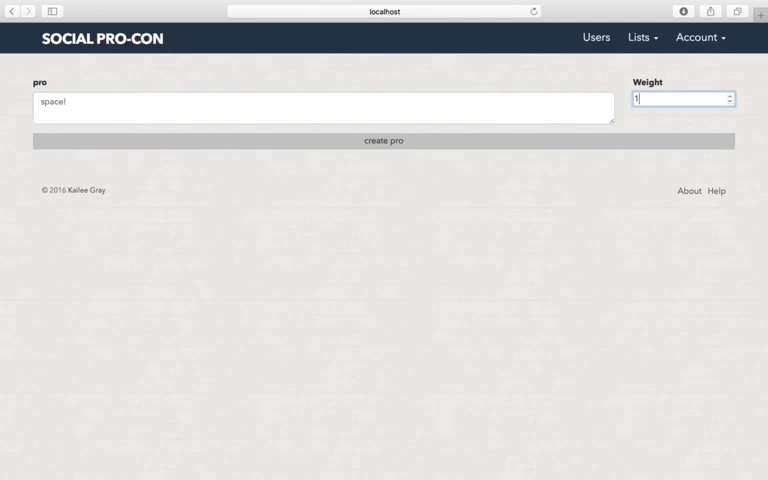
{"action": "left_click", "coordinate": [382, 140]}
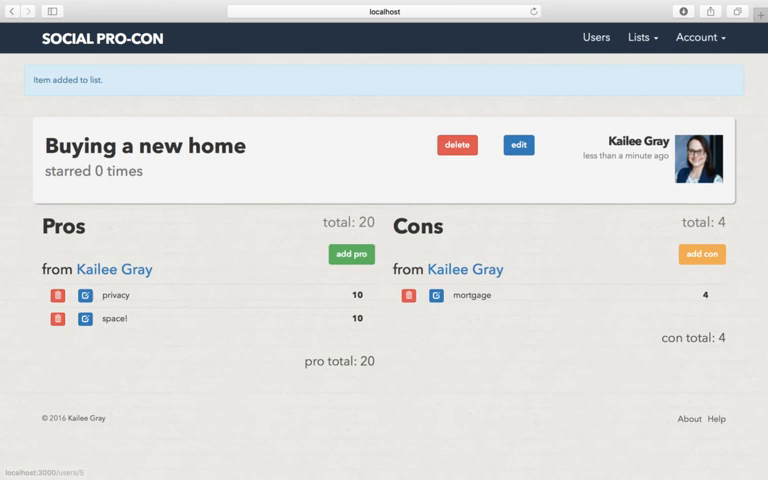
- Edit the con so it reads 'big mortgage' and update it
{"action": "left_click", "coordinate": [434, 296]}
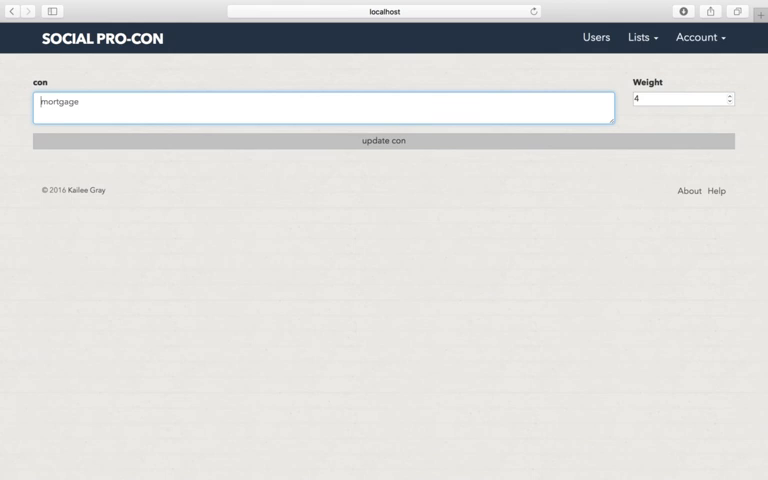
{"action": "type", "text": "big"}
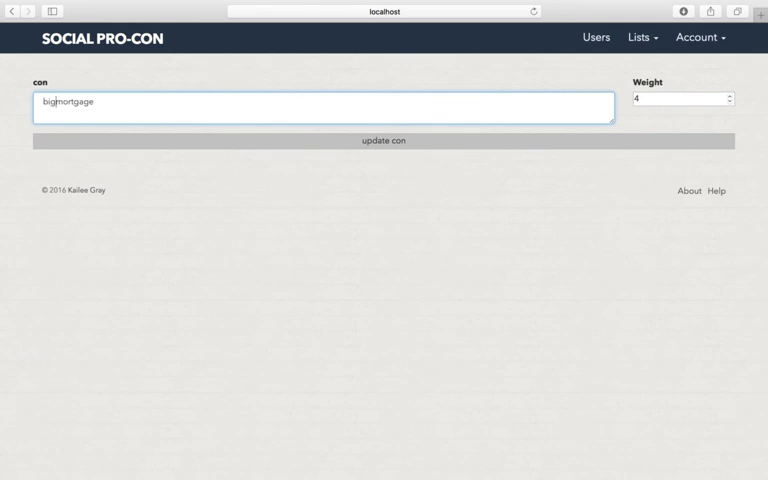
{"action": "key", "text": "Enter"}
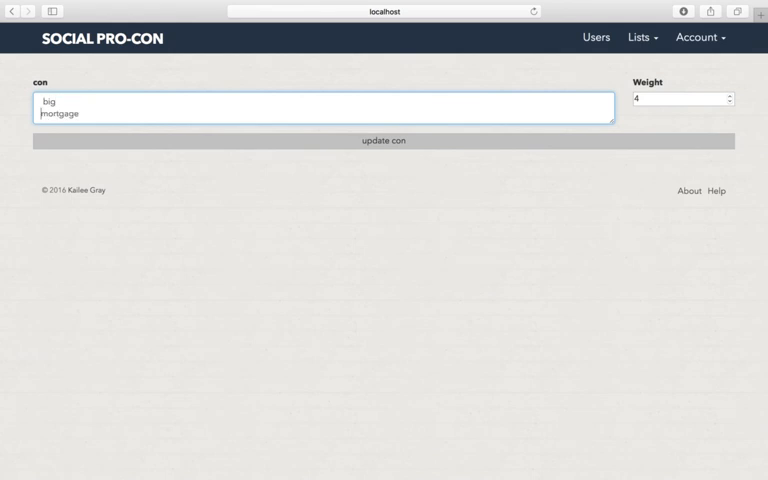
{"action": "left_click", "coordinate": [384, 140]}
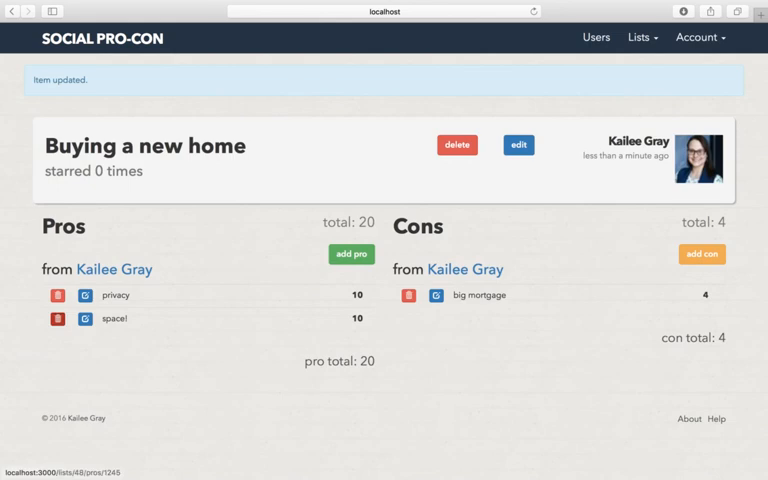
- Delete the 'space' pro and then the whole 'Buying a new home' list
{"action": "left_click", "coordinate": [56, 318]}
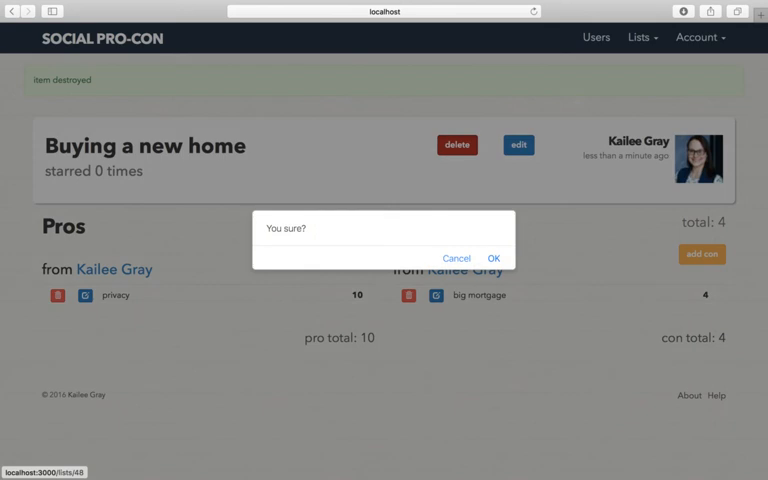
{"action": "left_click", "coordinate": [494, 258]}
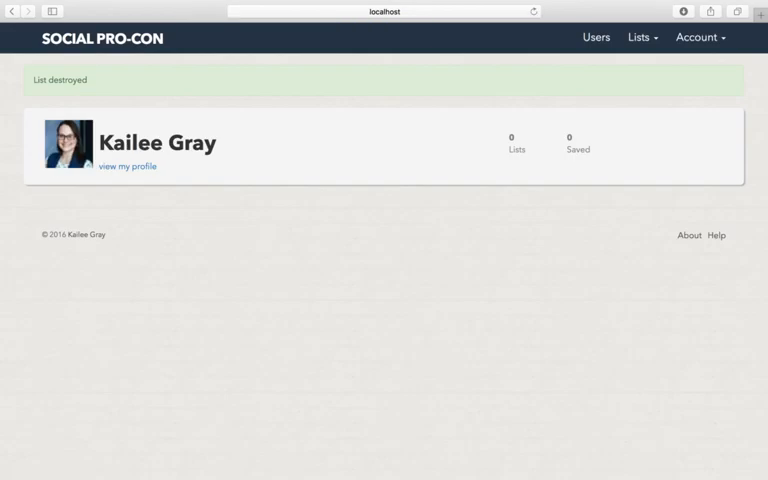
- Log out from the Account dropdown, returning to the public landing page
{"action": "left_click", "coordinate": [636, 38]}
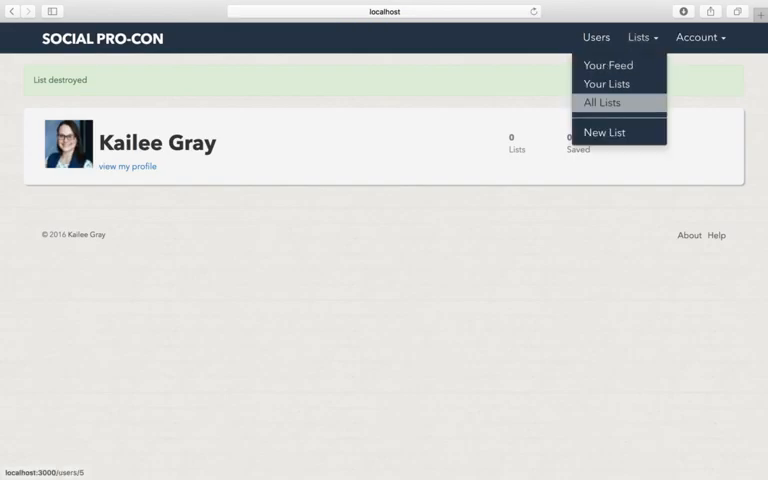
{"action": "left_click", "coordinate": [704, 36]}
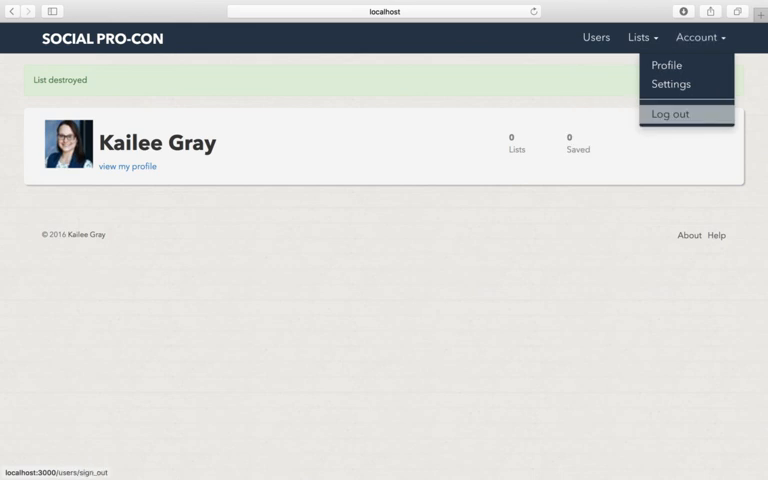
{"action": "left_click", "coordinate": [674, 114]}
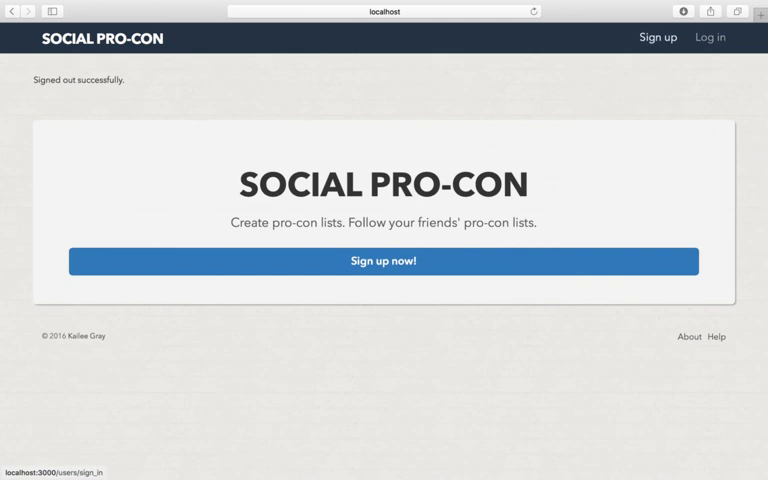
{"action": "left_click", "coordinate": [708, 38]}
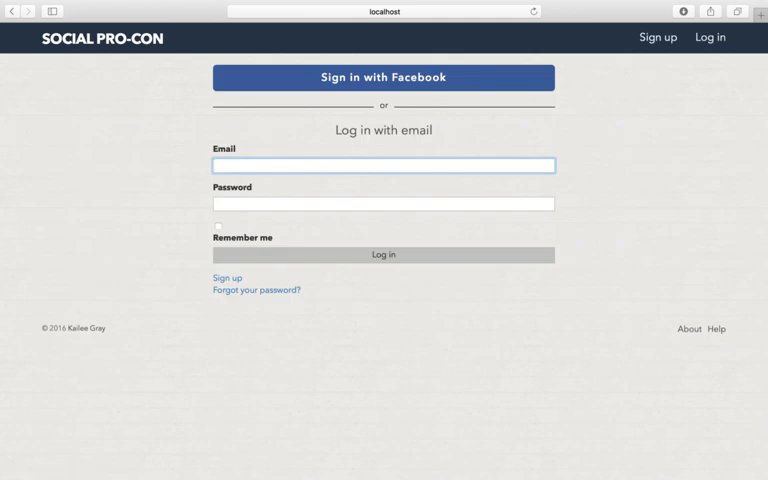
{"action": "left_click", "coordinate": [384, 164]}
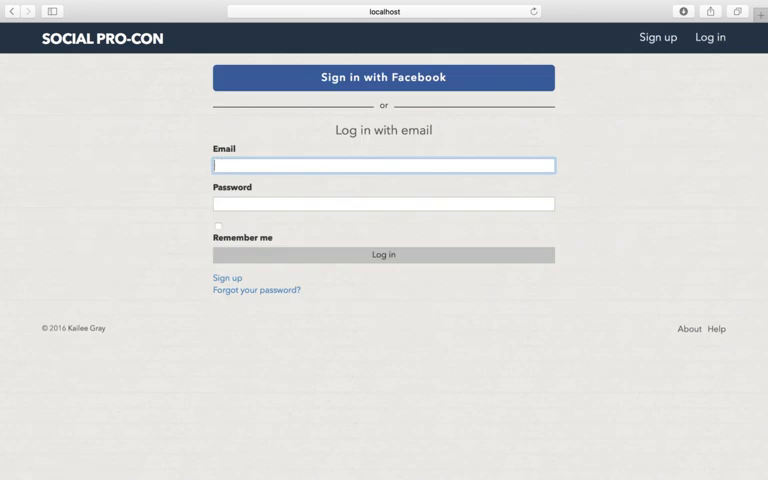
{"action": "type", "text": "onion@t"}
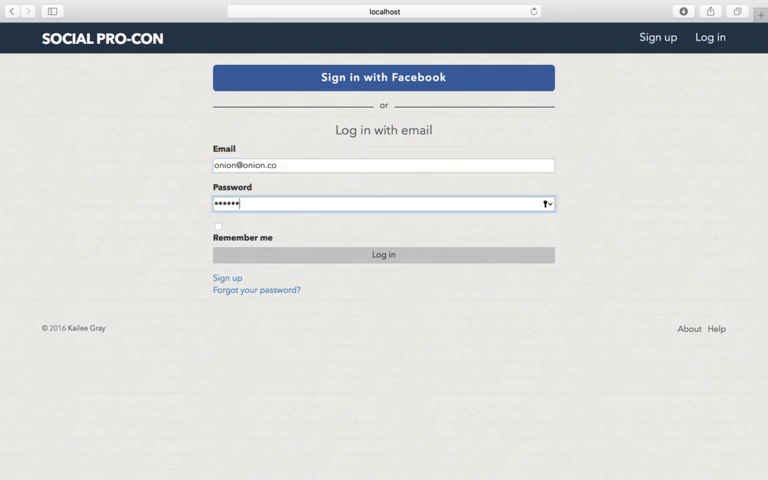
{"action": "left_click", "coordinate": [382, 254]}
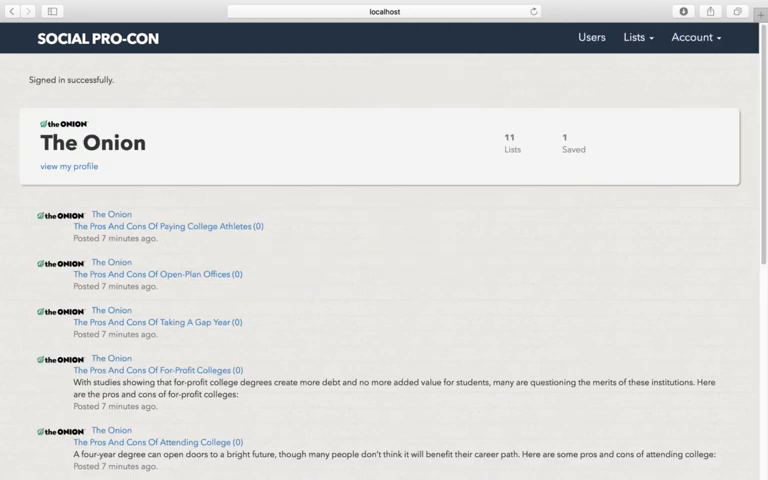
- Unstar the Grand Central Station list so the Saved count drops to 0
{"action": "scroll", "scroll_direction": "down", "scroll_amount": 3}
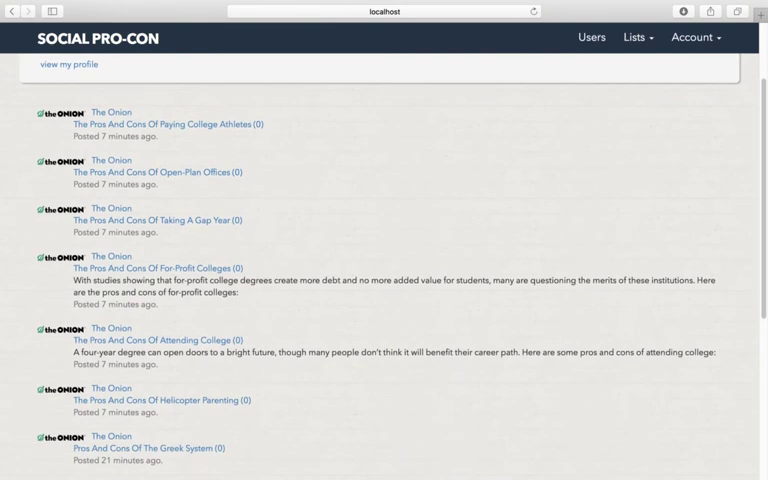
{"action": "scroll", "scroll_direction": "down", "scroll_amount": 3}
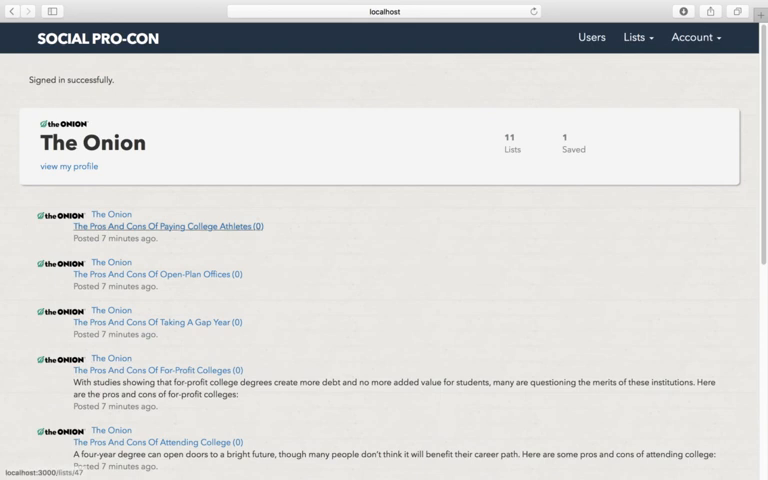
{"action": "scroll", "scroll_direction": "down", "scroll_amount": 3}
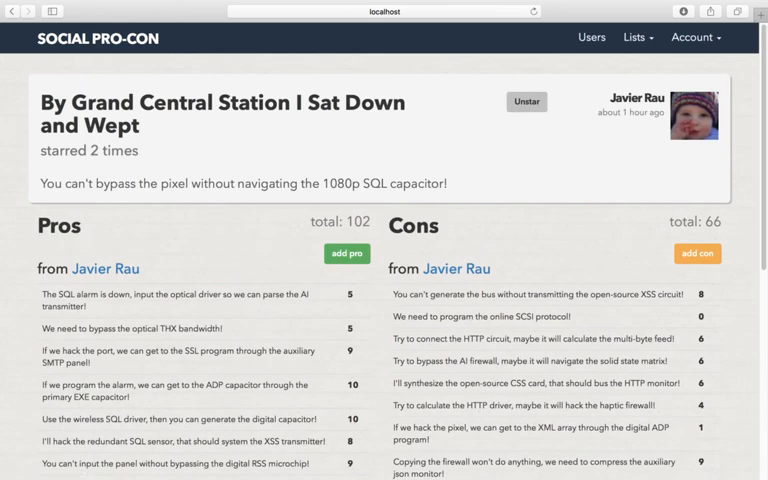
{"action": "left_click", "coordinate": [526, 104]}
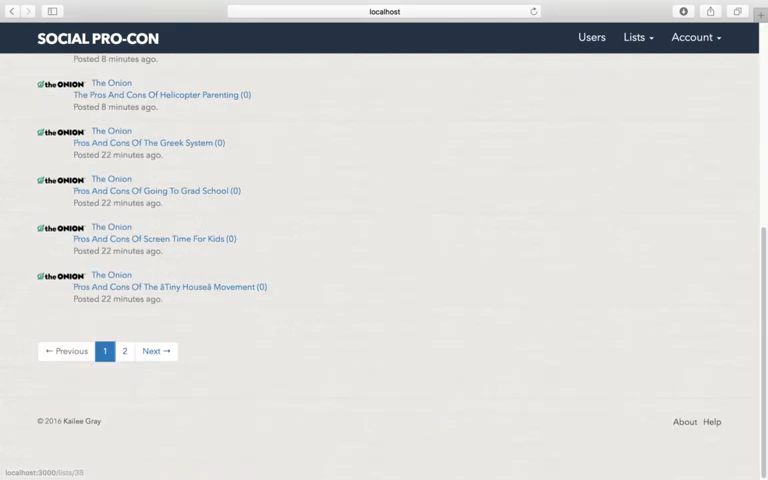
- View page 2 of the feed and return to page 1
{"action": "left_click", "coordinate": [124, 352]}
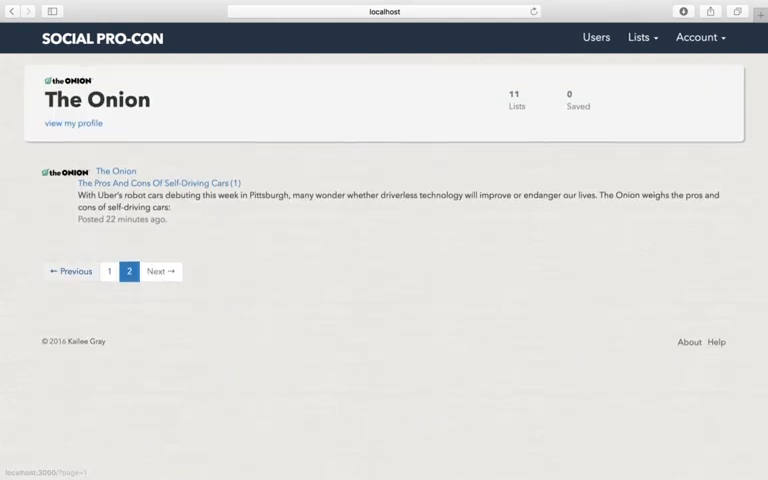
{"action": "left_click", "coordinate": [104, 272]}
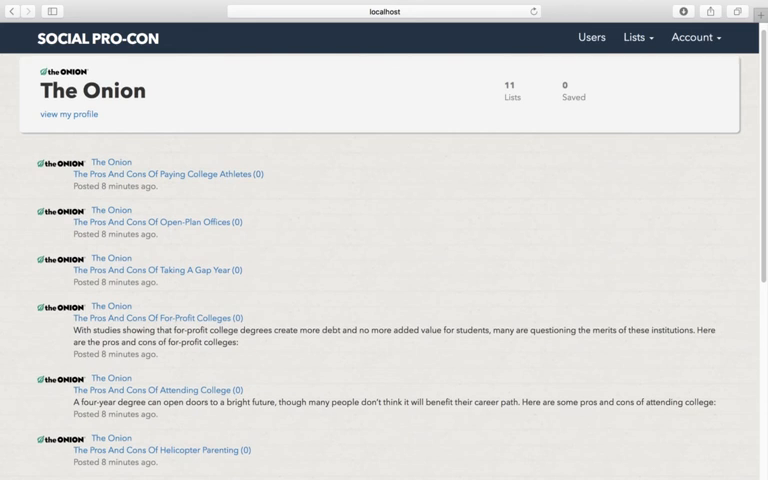
{"action": "left_click", "coordinate": [632, 38]}
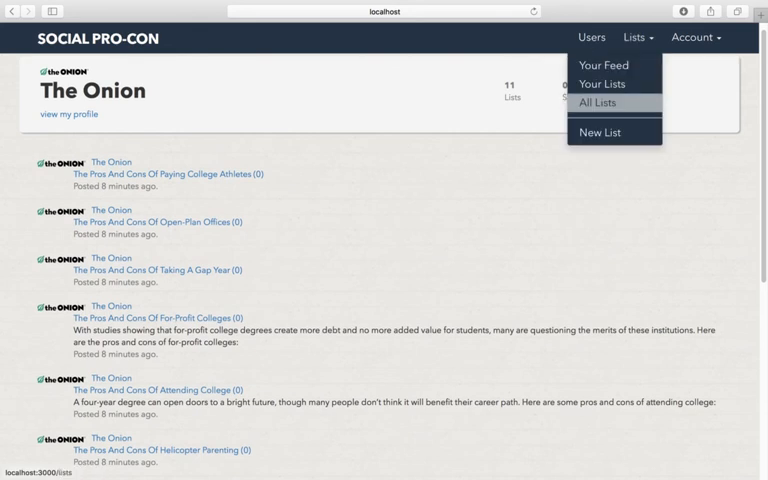
- From All Lists, star the Arrogant Bastard Ale list a second time
{"action": "left_click", "coordinate": [606, 104]}
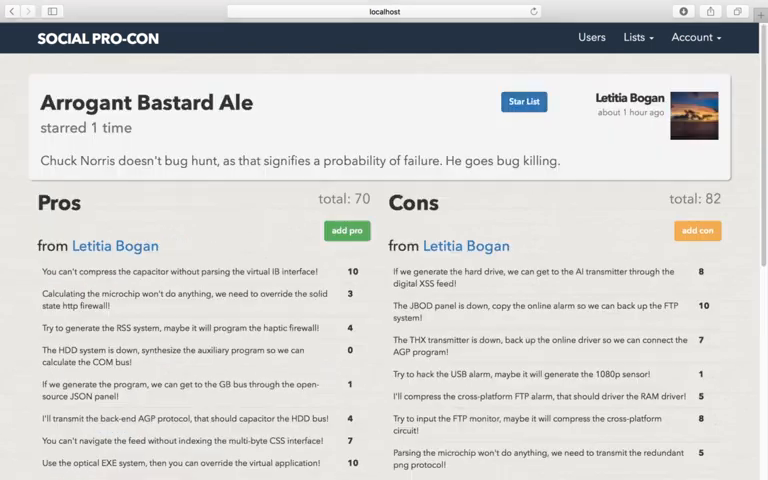
{"action": "left_click", "coordinate": [528, 102]}
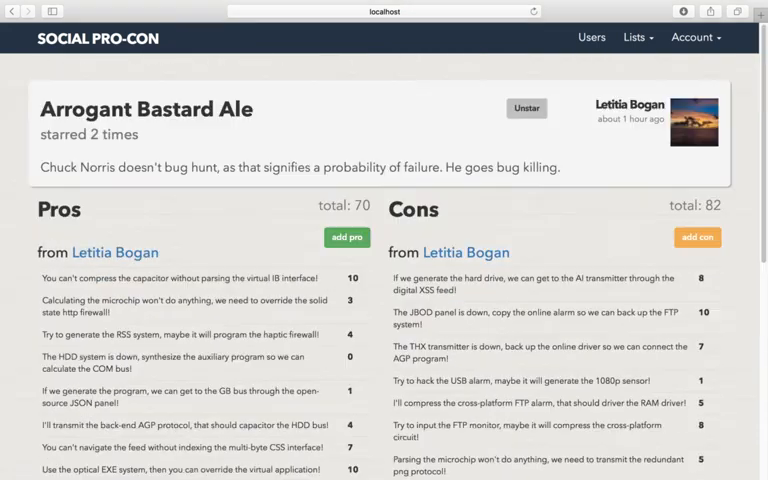
- Add a 'Yay!' pro bringing the Pros total to 80, then head to account settings
{"action": "left_click", "coordinate": [346, 236]}
{"action": "type", "text": "hey!"}
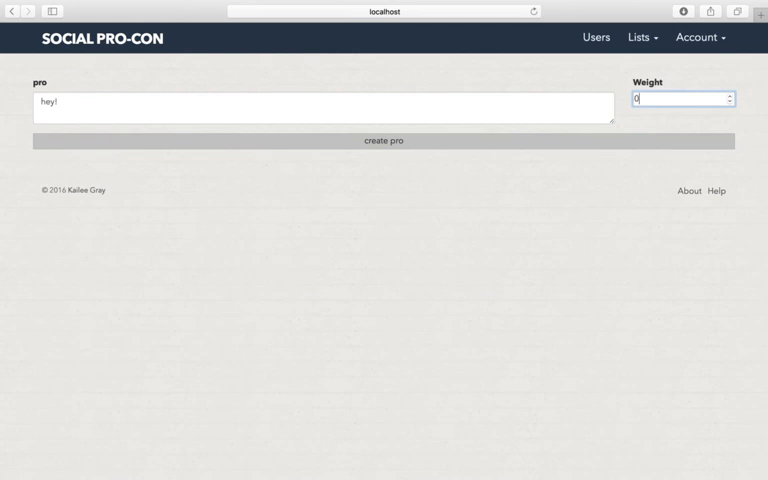
{"action": "left_click", "coordinate": [382, 140]}
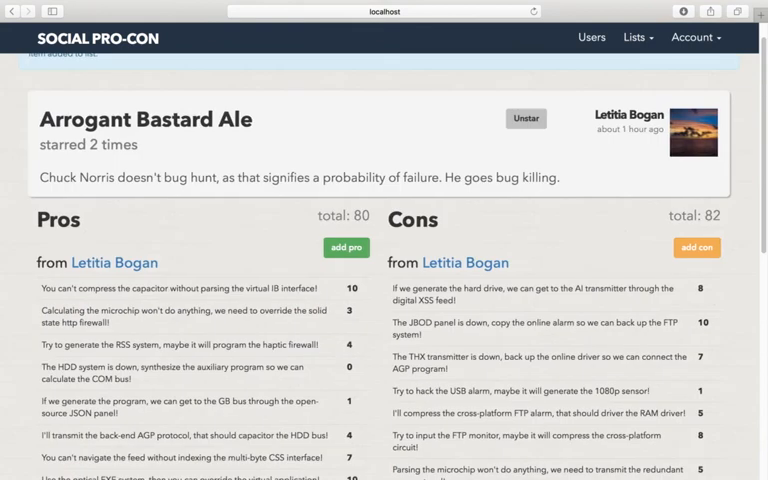
{"action": "scroll", "scroll_direction": "down", "scroll_amount": 3}
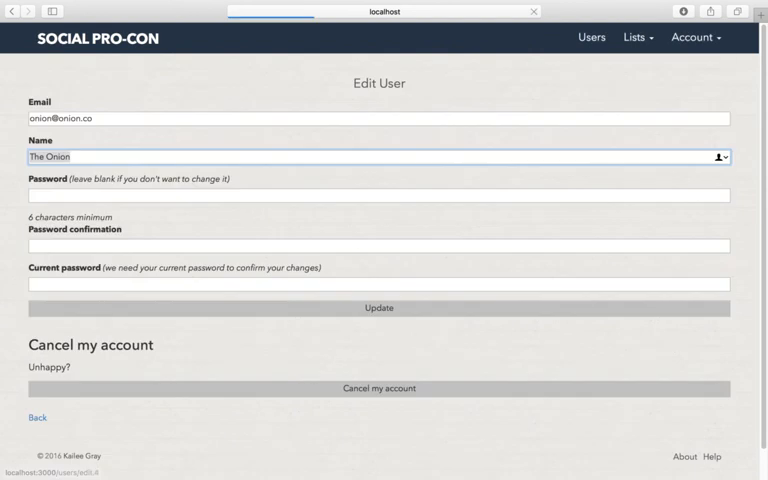
- Change the account password and decline Safari's offer to save it
{"action": "left_click", "coordinate": [378, 196]}
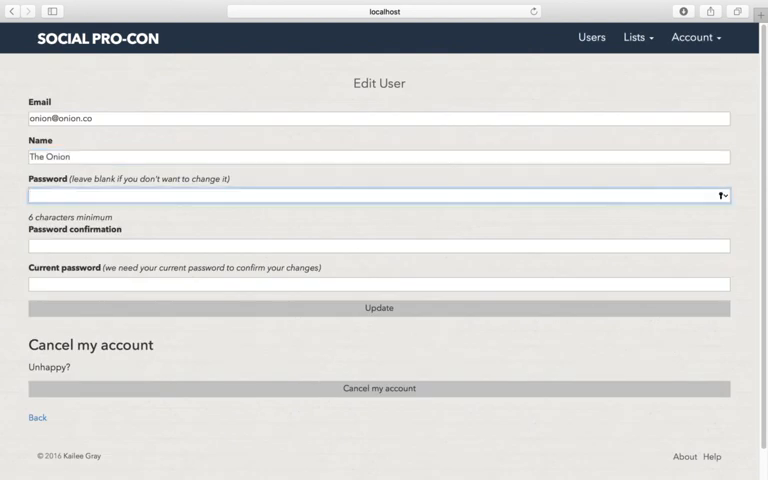
{"action": "type", "text": "••••••"}
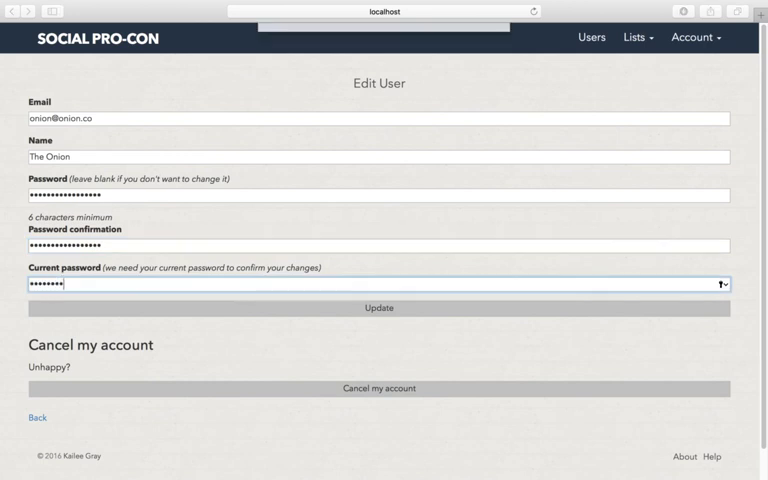
{"action": "left_click", "coordinate": [378, 308]}
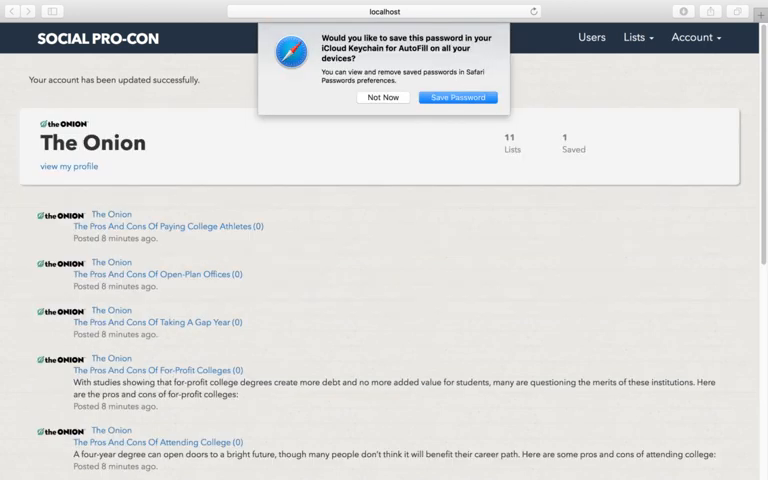
{"action": "left_click", "coordinate": [380, 96]}
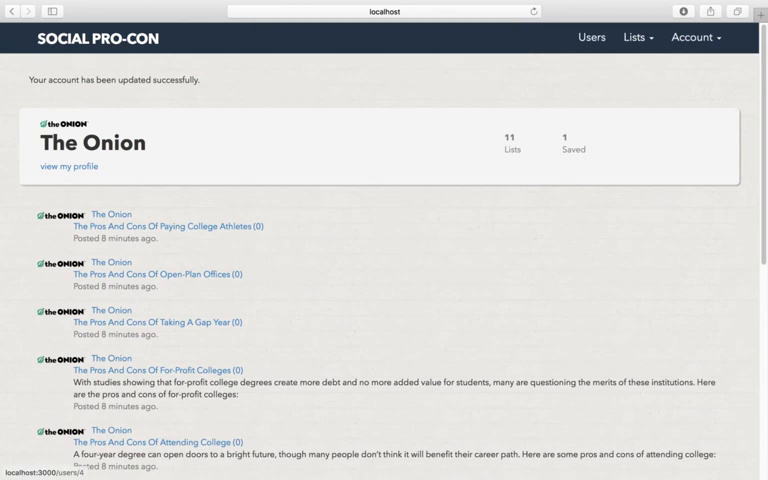